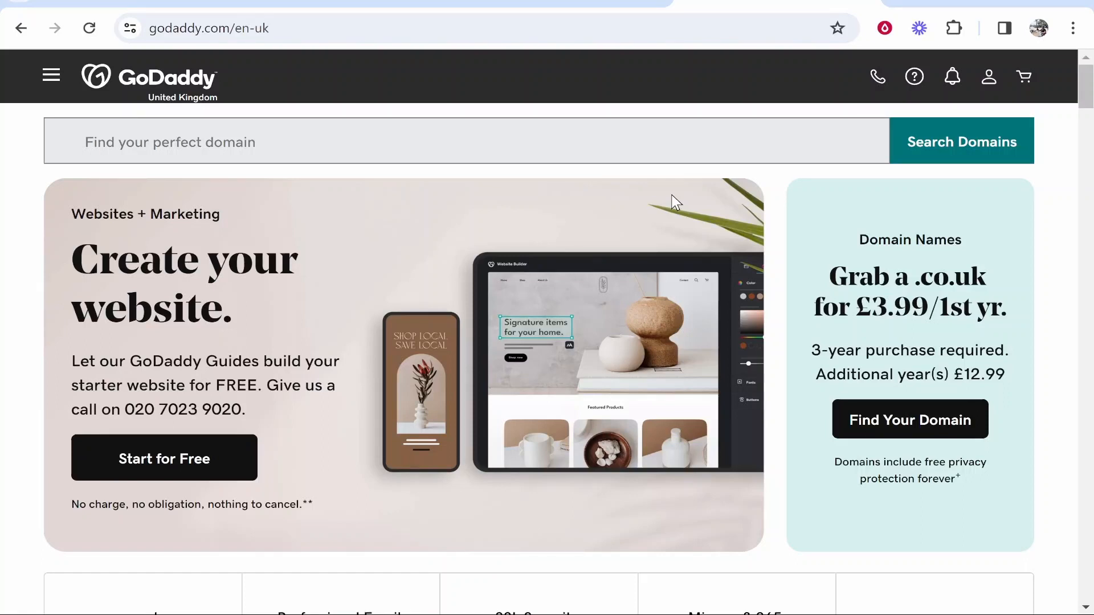
{"action": "mouse_move", "coordinate": [41, 12]}
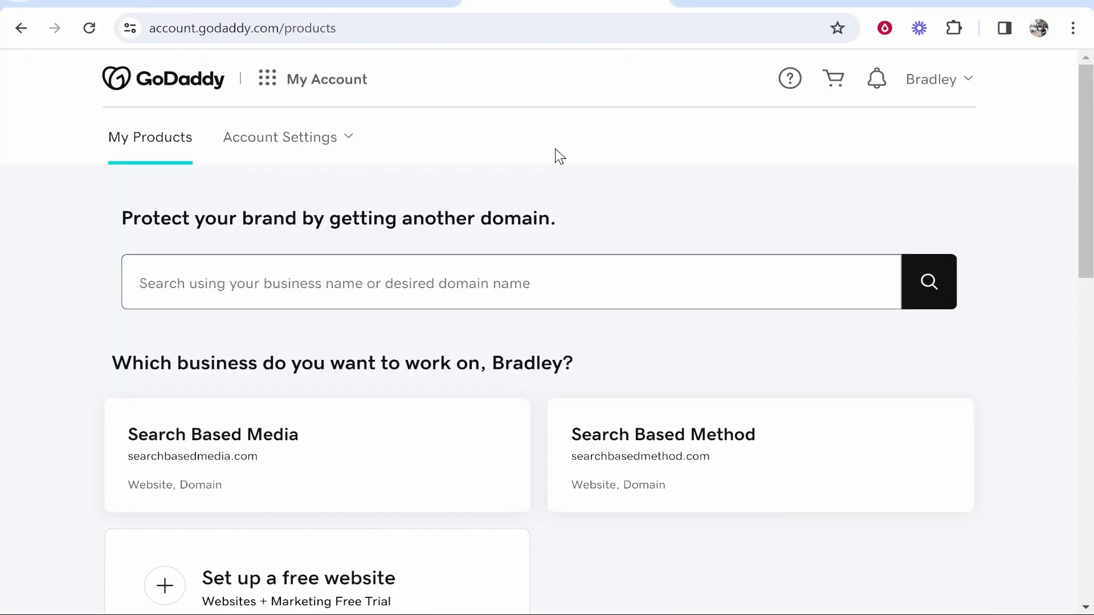
{"action": "mouse_move", "coordinate": [166, 150]}
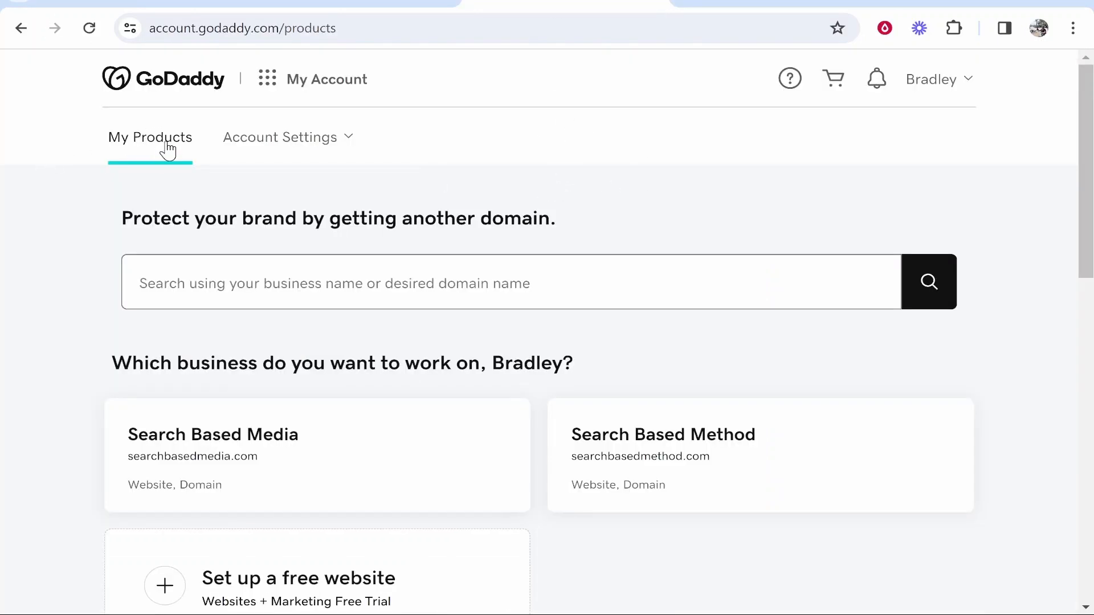
{"action": "mouse_move", "coordinate": [244, 432]}
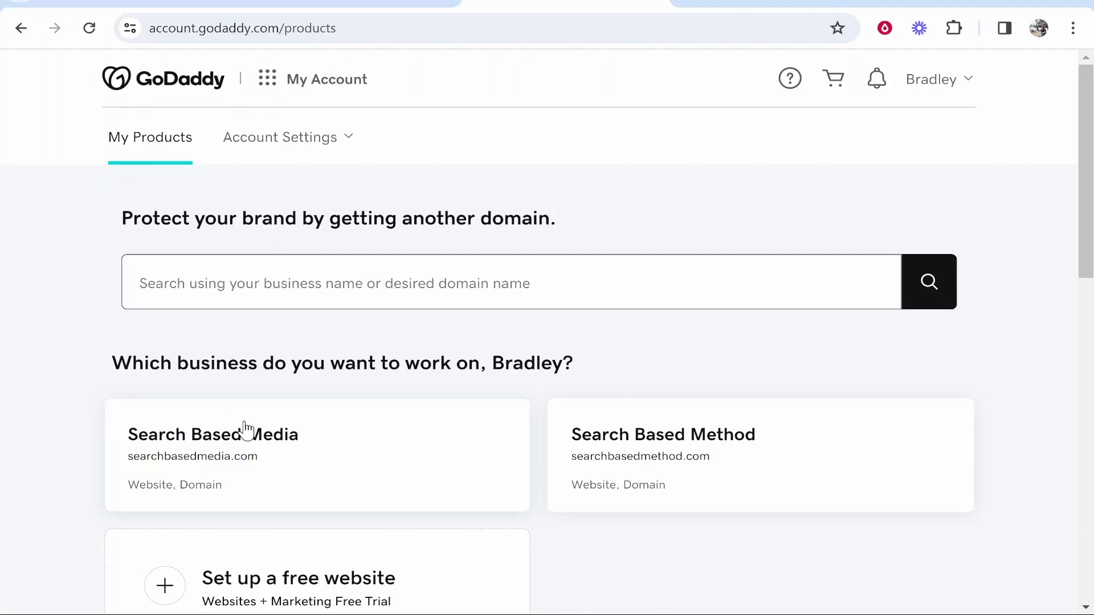
Open the account's quick links menu from the My Products page.
{"action": "left_click", "coordinate": [267, 78]}
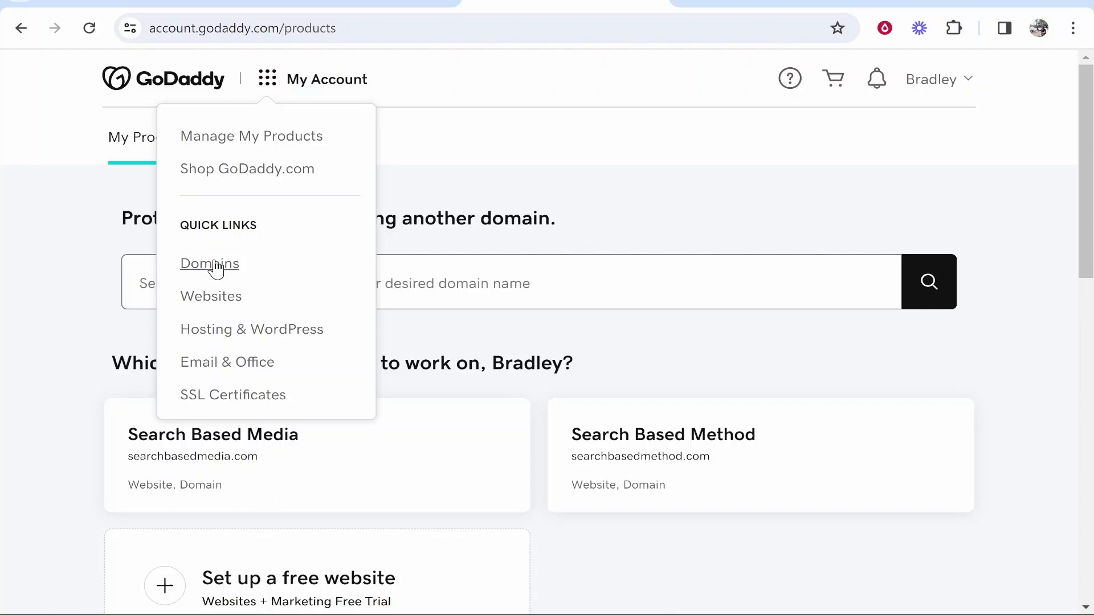
Go to Domains and open searchbasedmedia.com from the Domain Portfolio.
{"action": "left_click", "coordinate": [209, 264]}
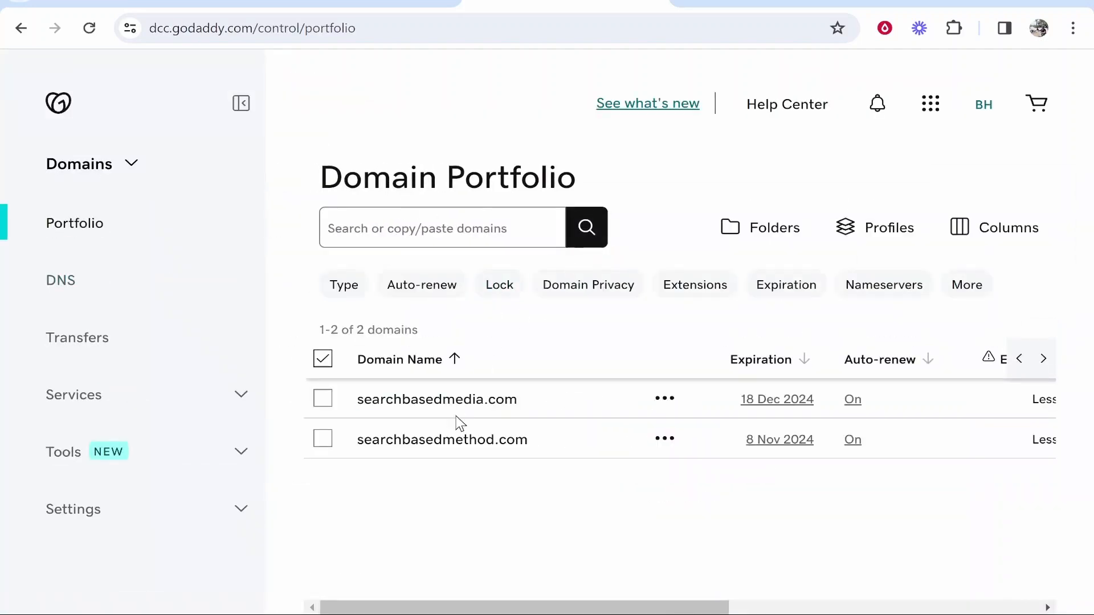
{"action": "mouse_move", "coordinate": [453, 414]}
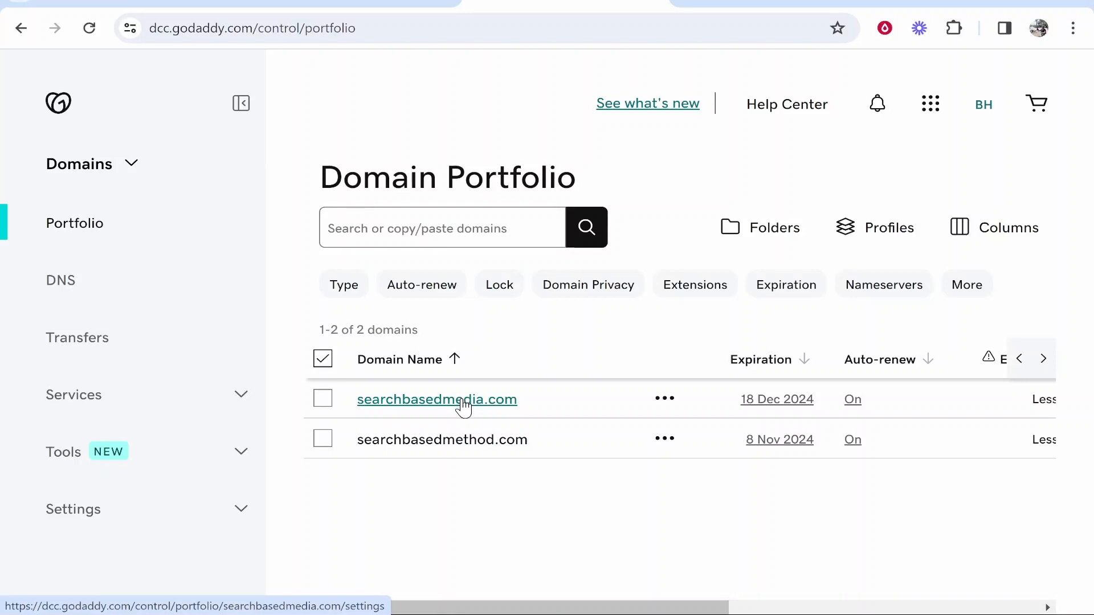
{"action": "left_click", "coordinate": [437, 400]}
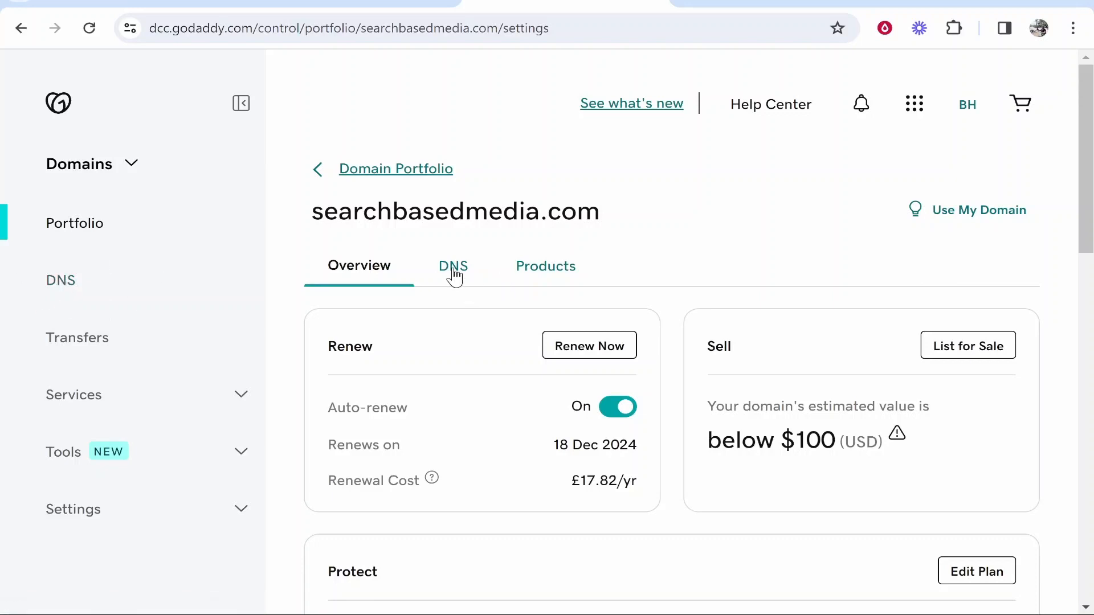
Start a new Subdomains forwarding in the domain's DNS Forwarding section.
{"action": "left_click", "coordinate": [453, 266]}
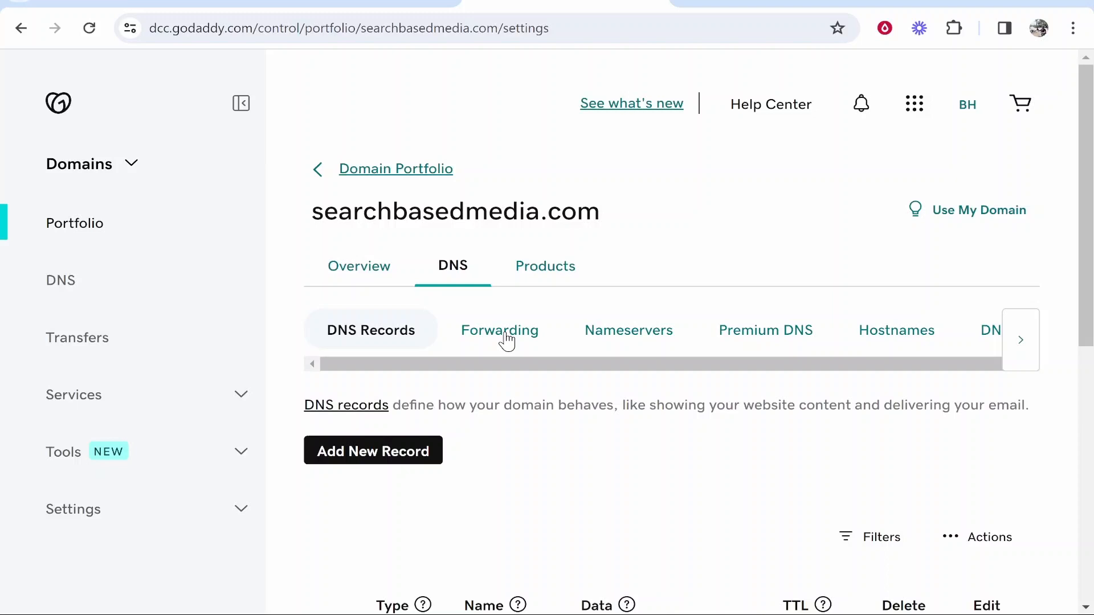
{"action": "left_click", "coordinate": [500, 330]}
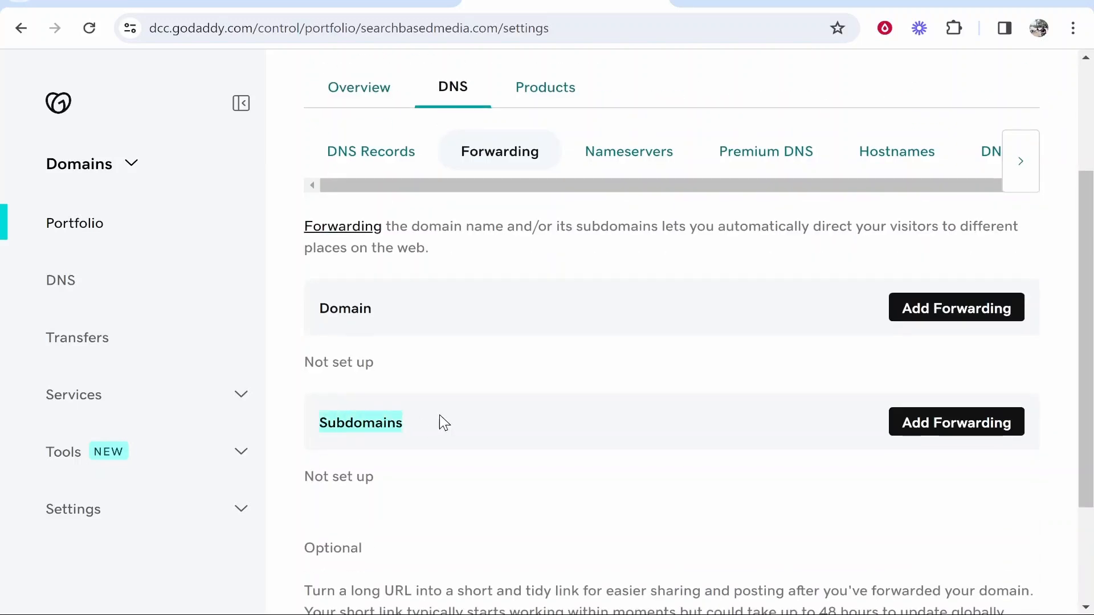
{"action": "left_click", "coordinate": [957, 422]}
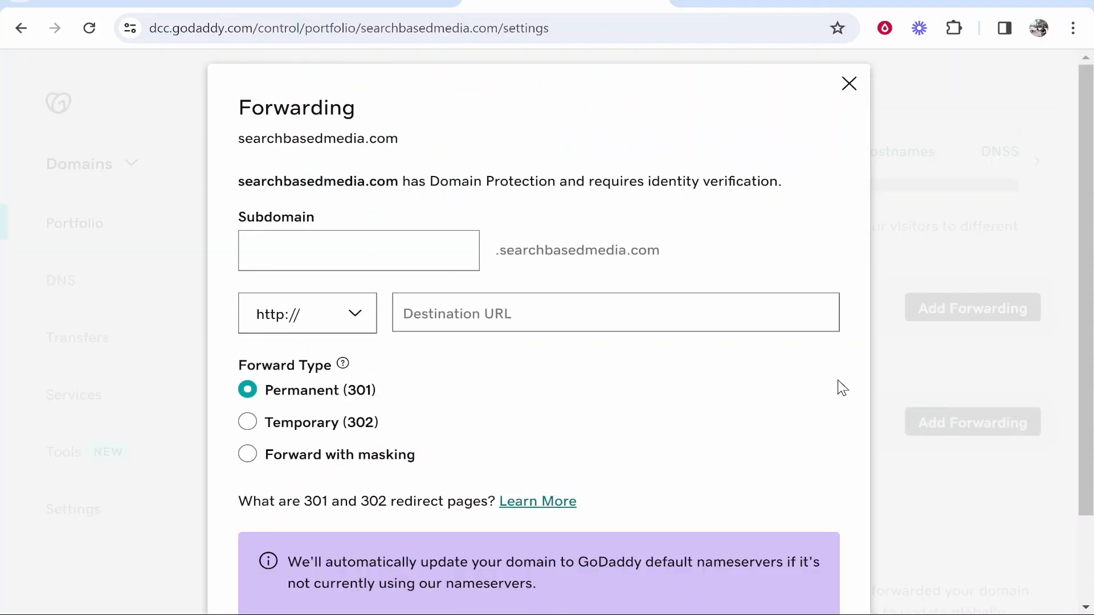
{"action": "mouse_move", "coordinate": [408, 188]}
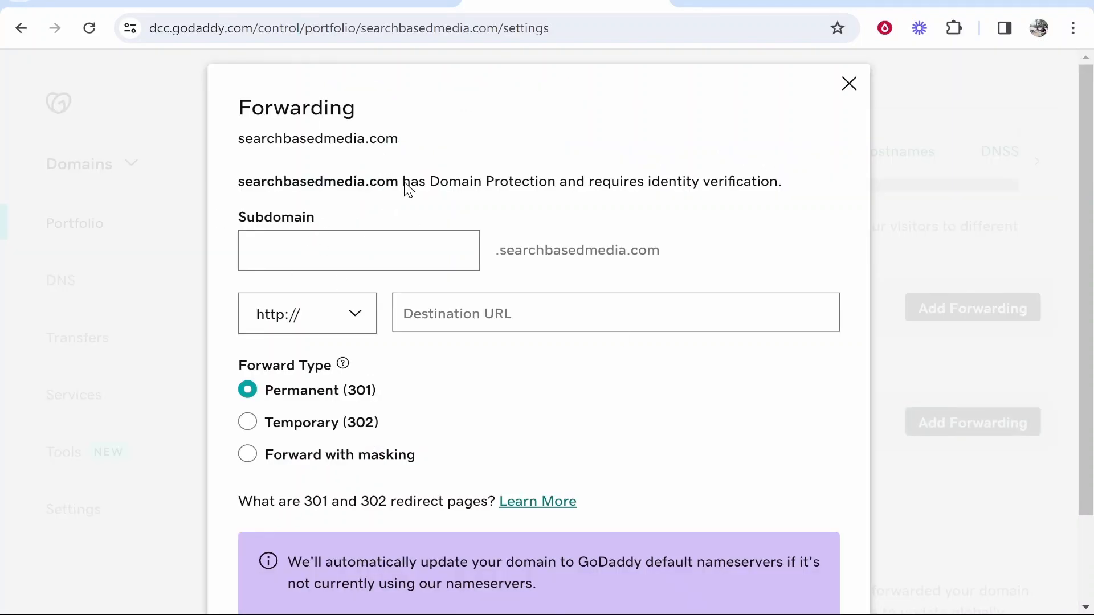
{"action": "mouse_move", "coordinate": [233, 216]}
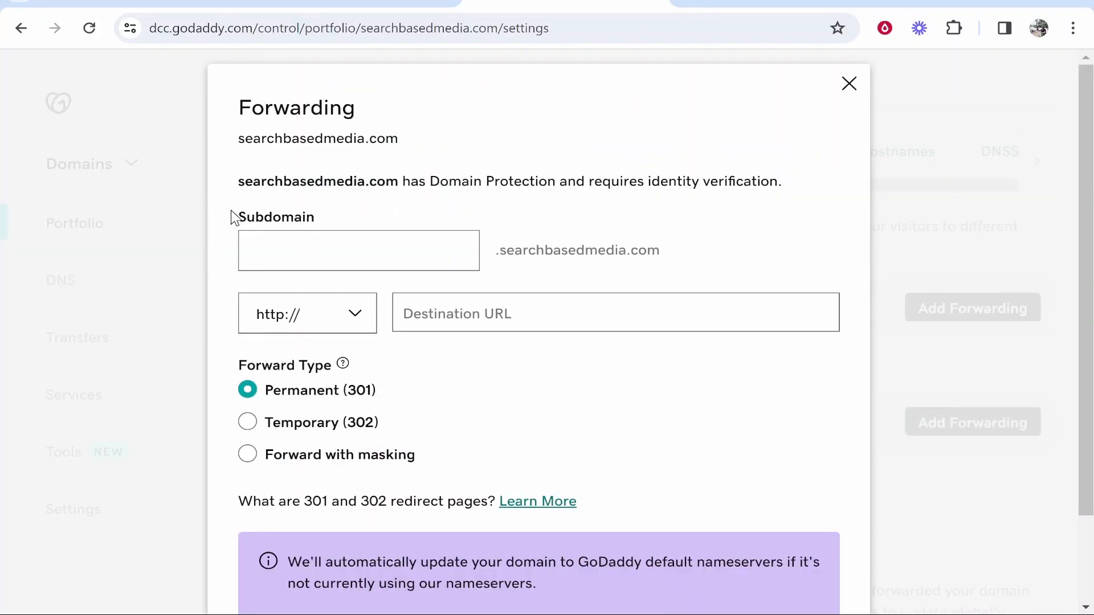
{"action": "left_click", "coordinate": [353, 251]}
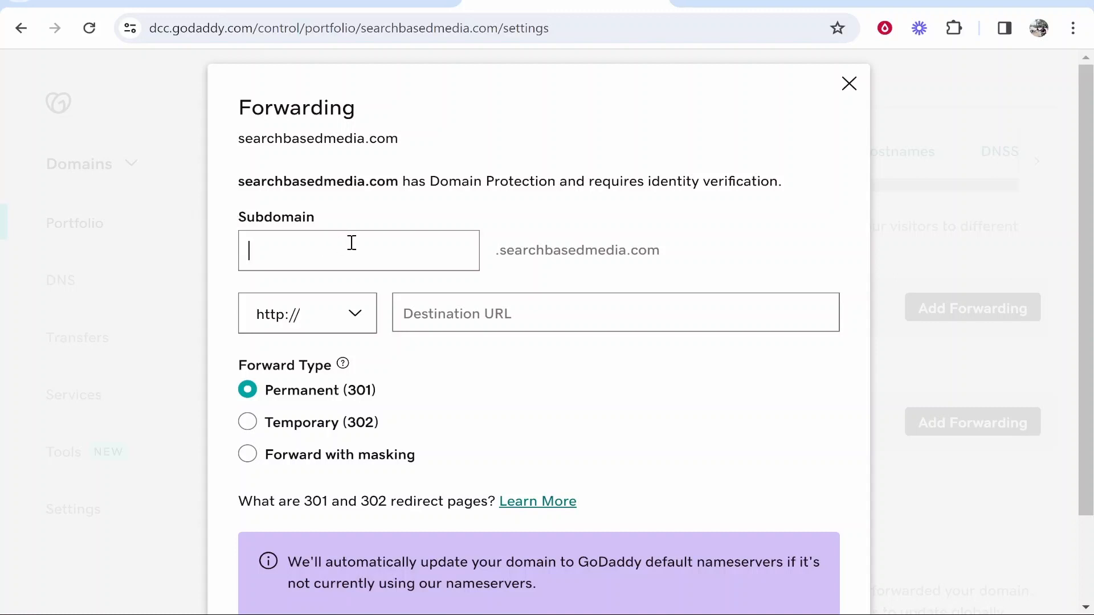
{"action": "type", "text": "shop"}
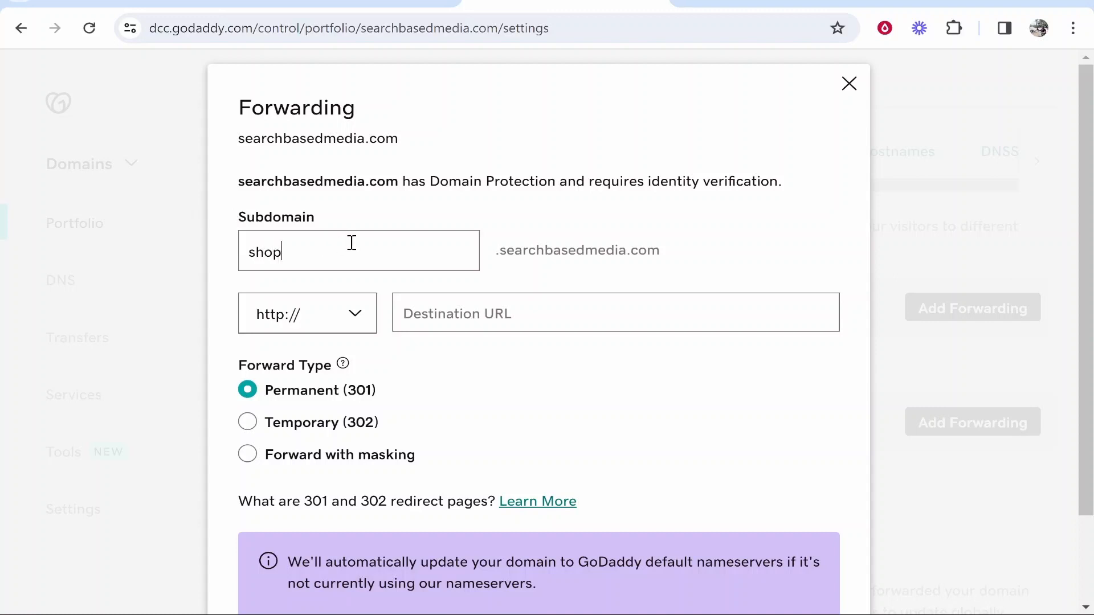
{"action": "double_click", "coordinate": [265, 252]}
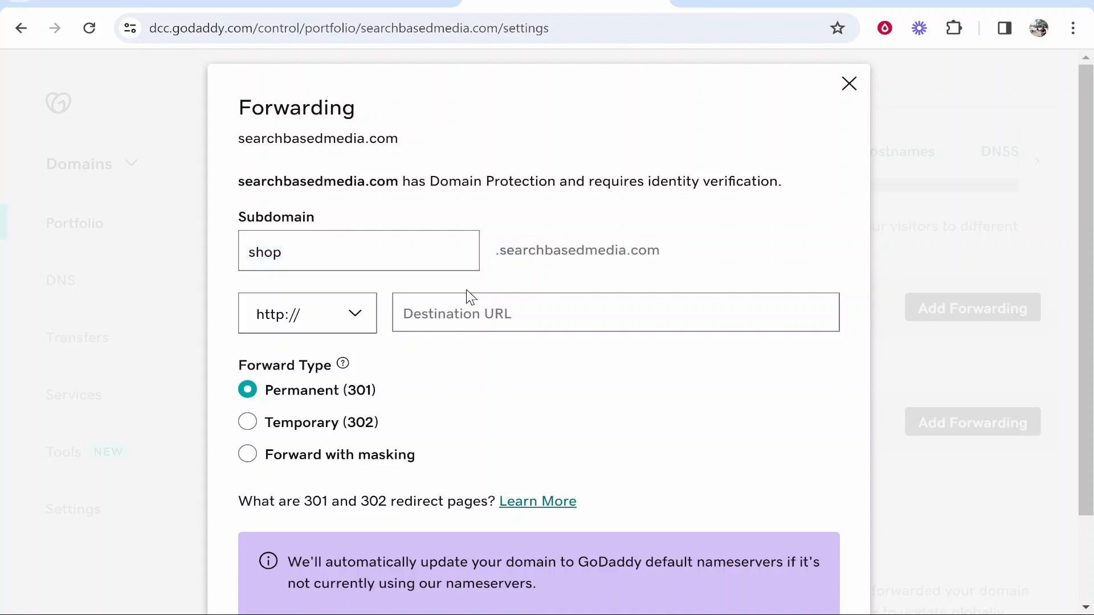
{"action": "mouse_move", "coordinate": [441, 305]}
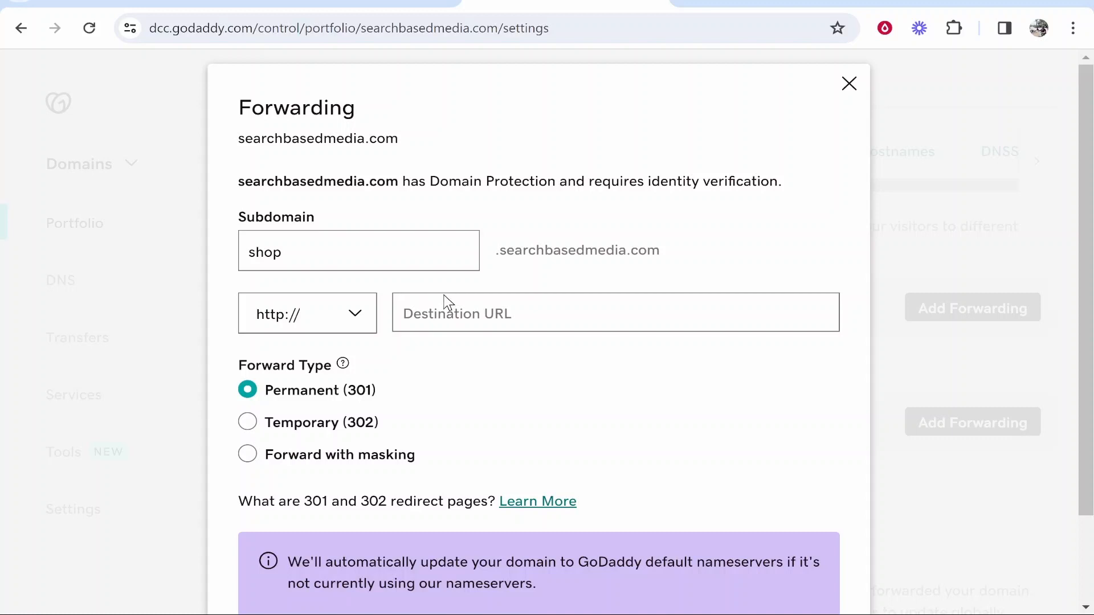
{"action": "double_click", "coordinate": [579, 249]}
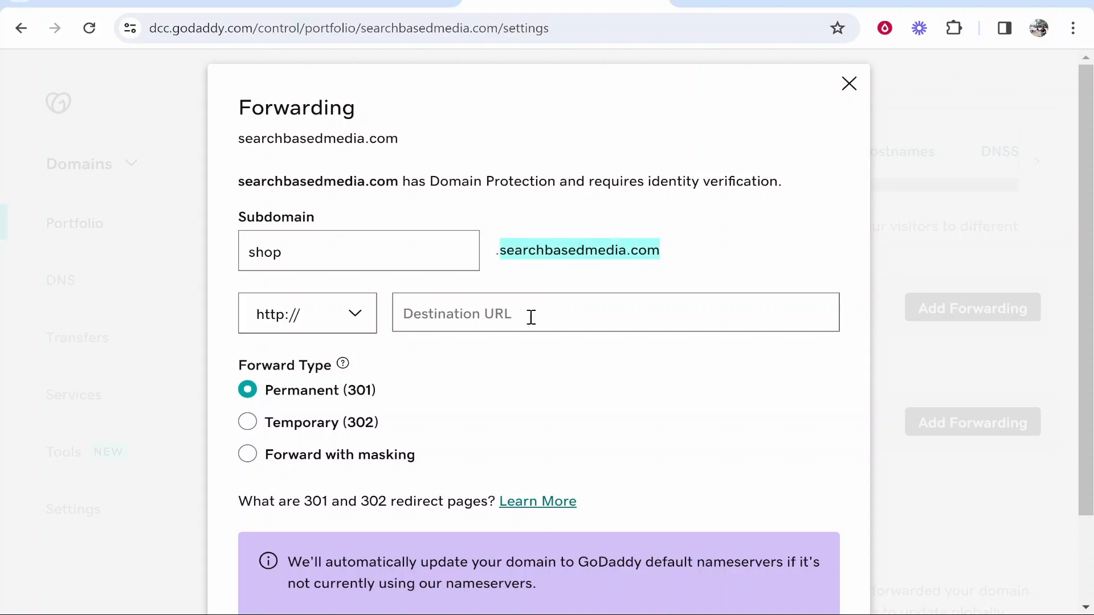
{"action": "type", "text": "searchbasedmedia.com/"}
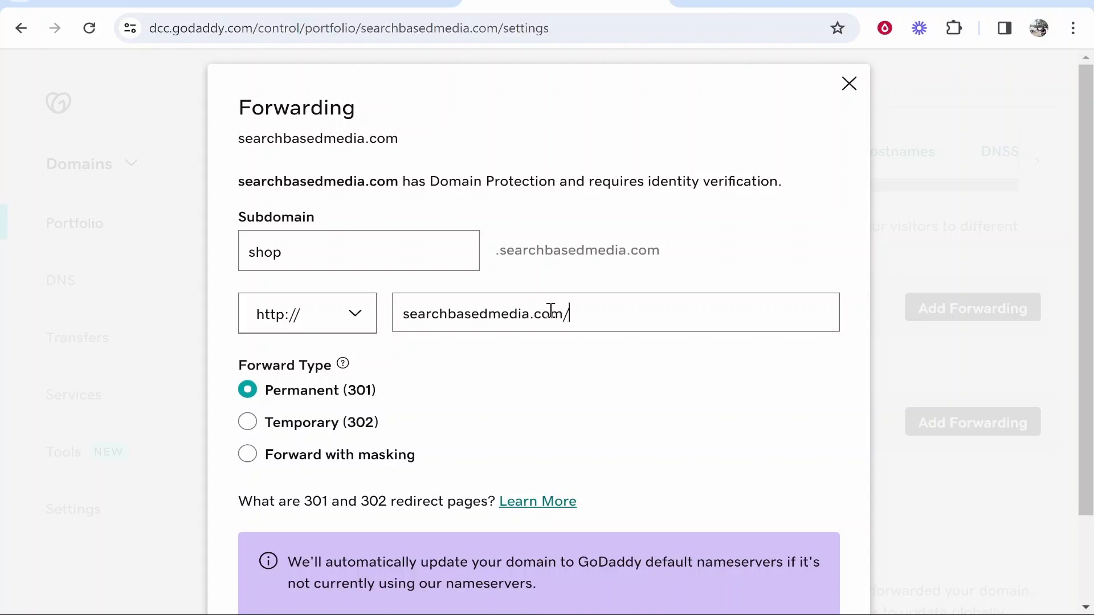
{"action": "type", "text": "www.searchbasedmedia.com/shop"}
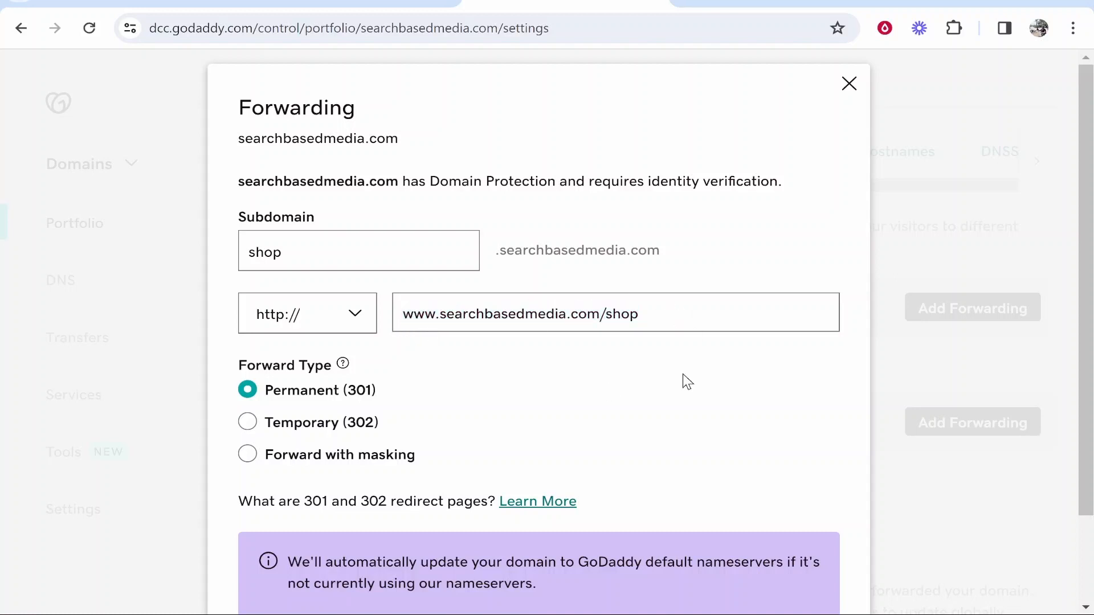
{"action": "left_click", "coordinate": [307, 314]}
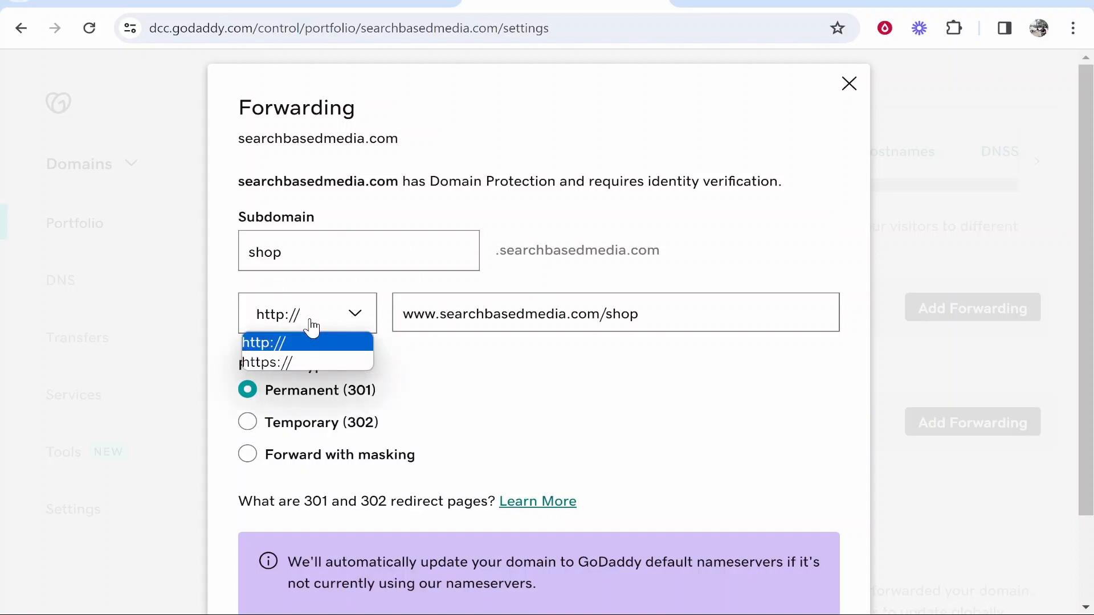
{"action": "left_click", "coordinate": [267, 363]}
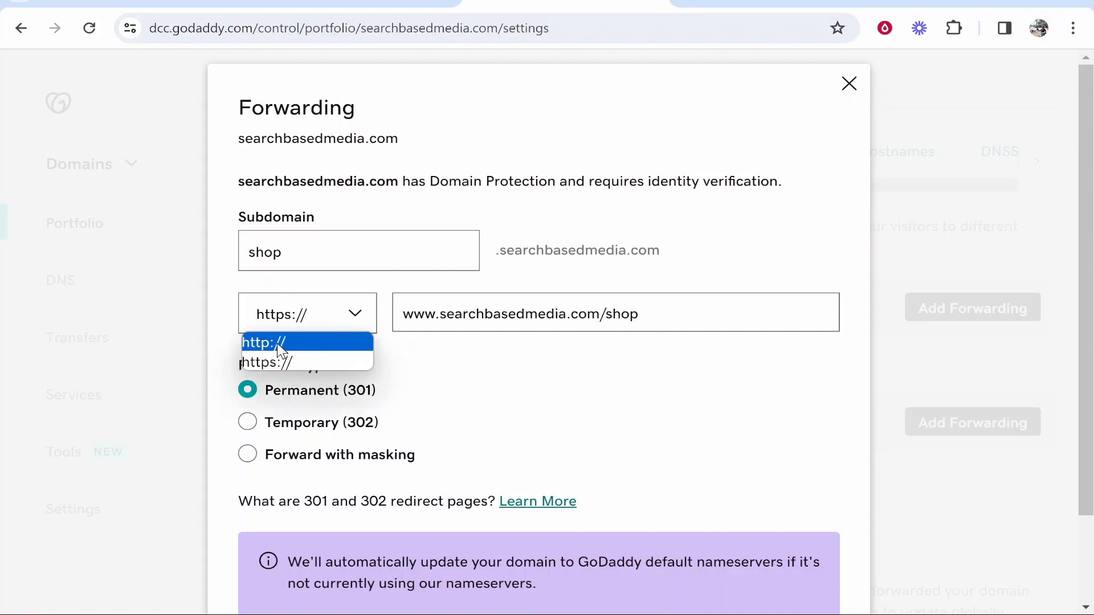
{"action": "left_click", "coordinate": [265, 363]}
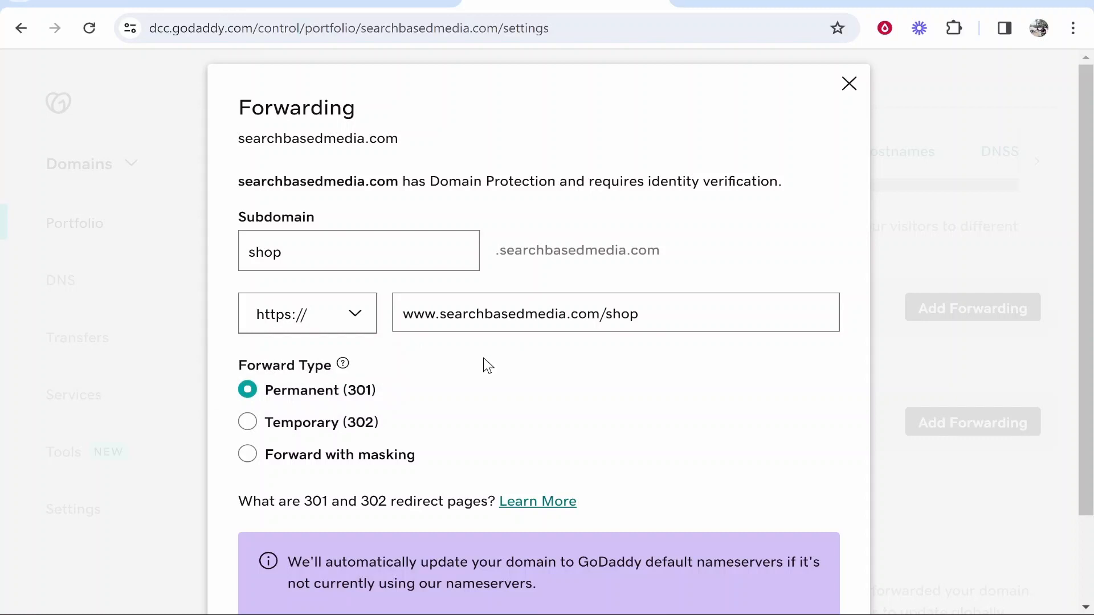
{"action": "scroll", "scroll_direction": "down", "scroll_amount": 3}
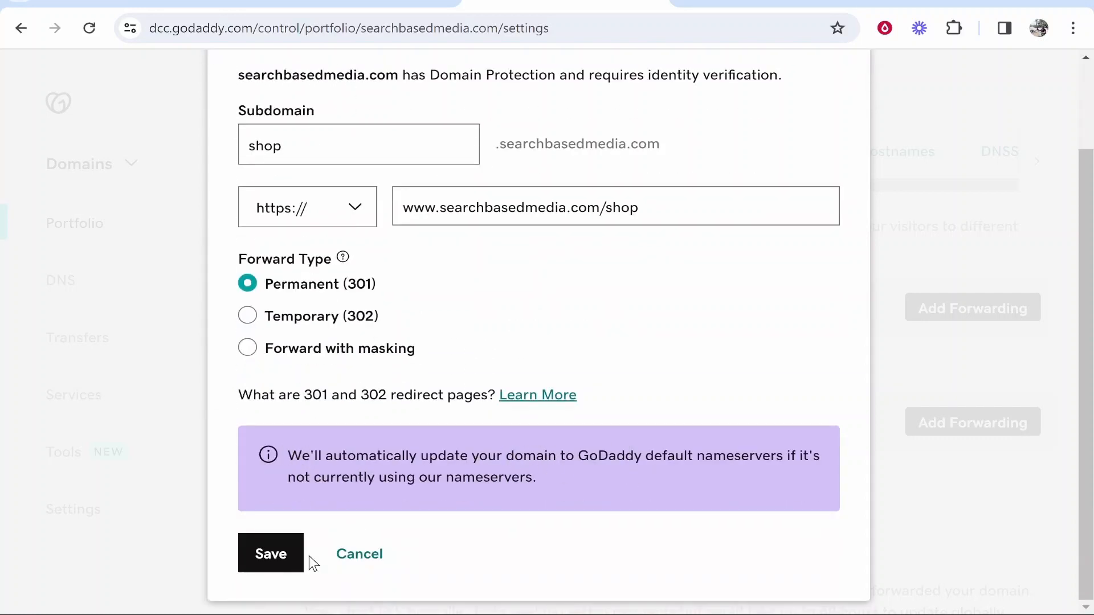
{"action": "left_click", "coordinate": [271, 553]}
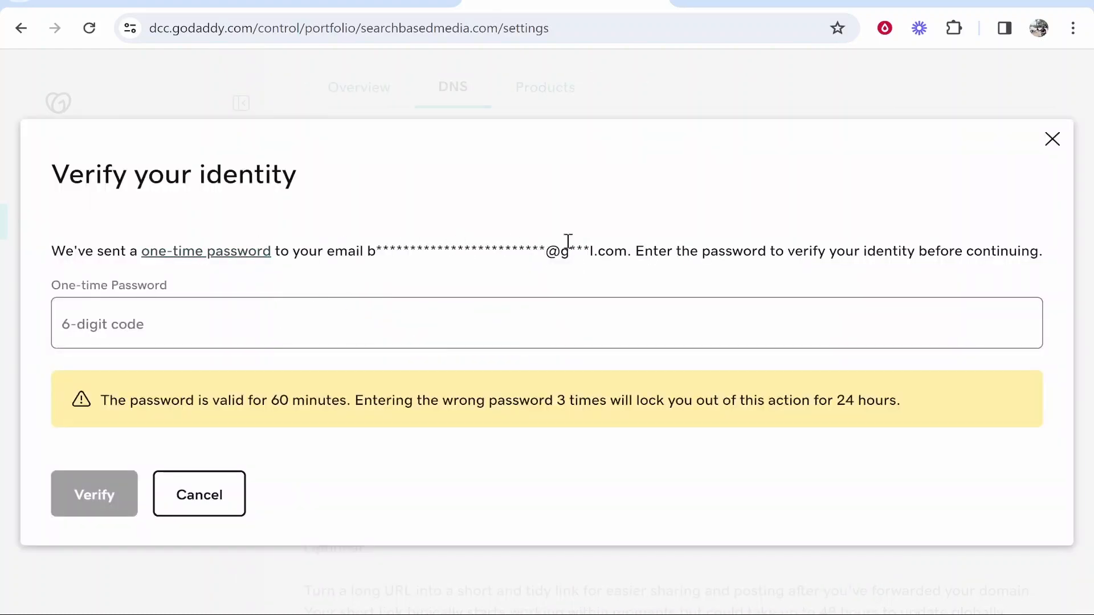
{"action": "mouse_move", "coordinate": [76, 379]}
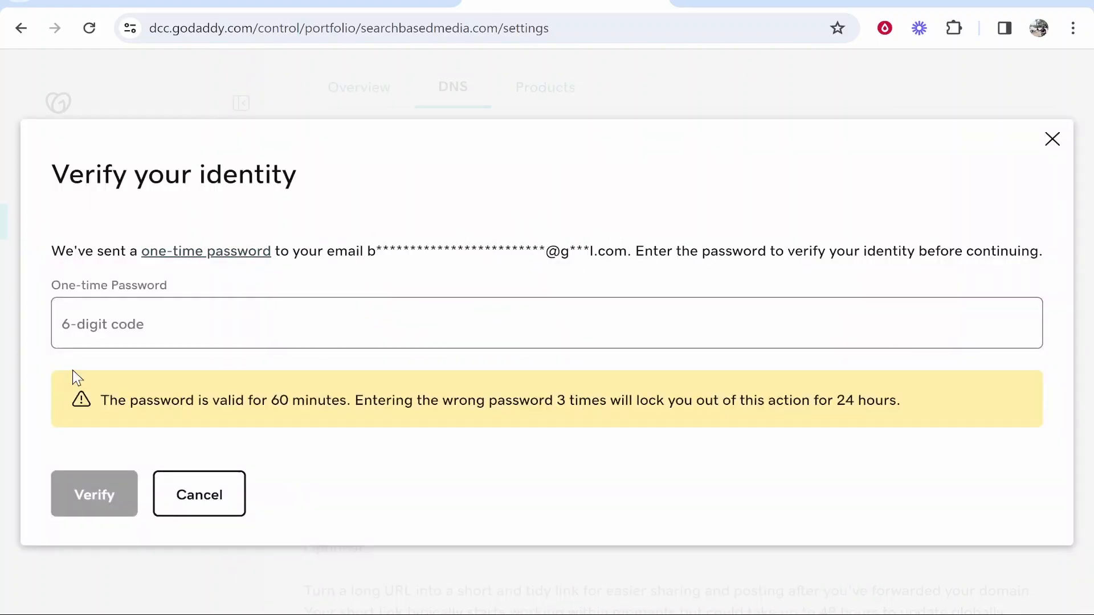
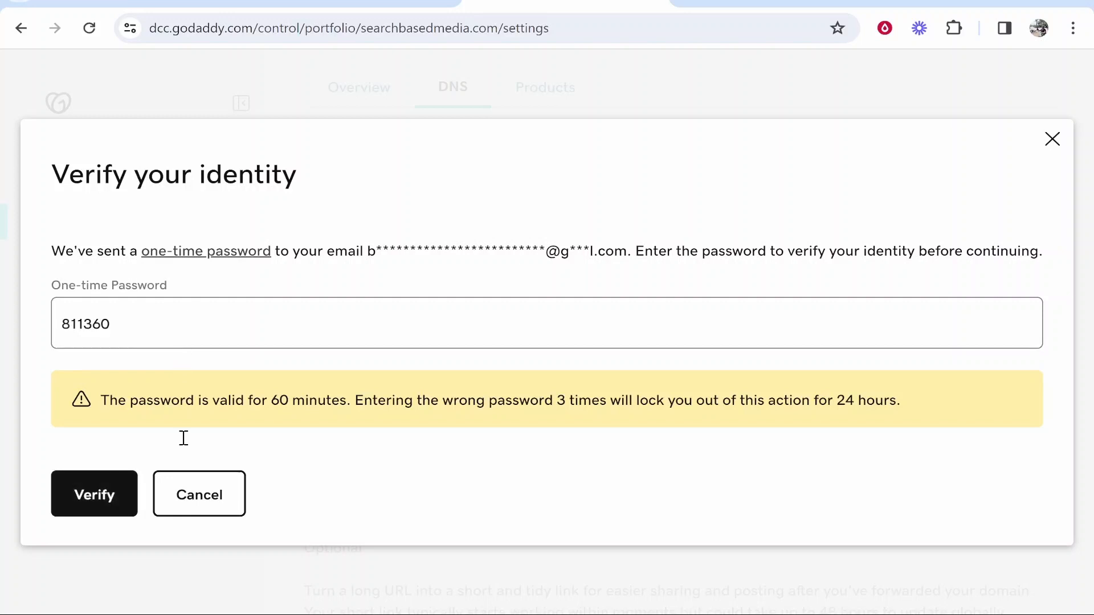
{"action": "left_click", "coordinate": [94, 494]}
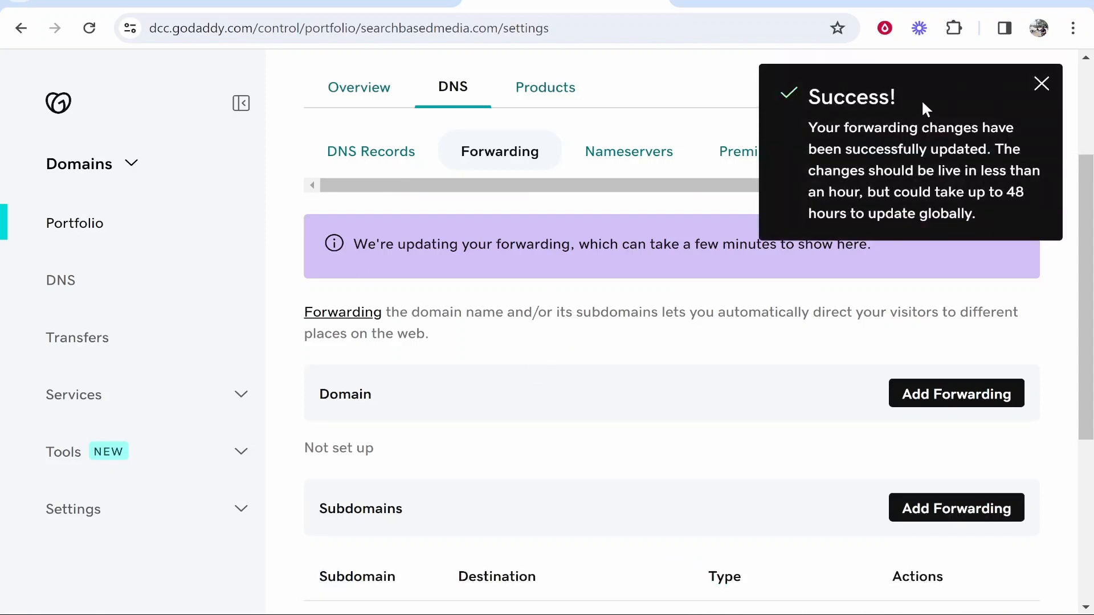
{"action": "mouse_move", "coordinate": [836, 152]}
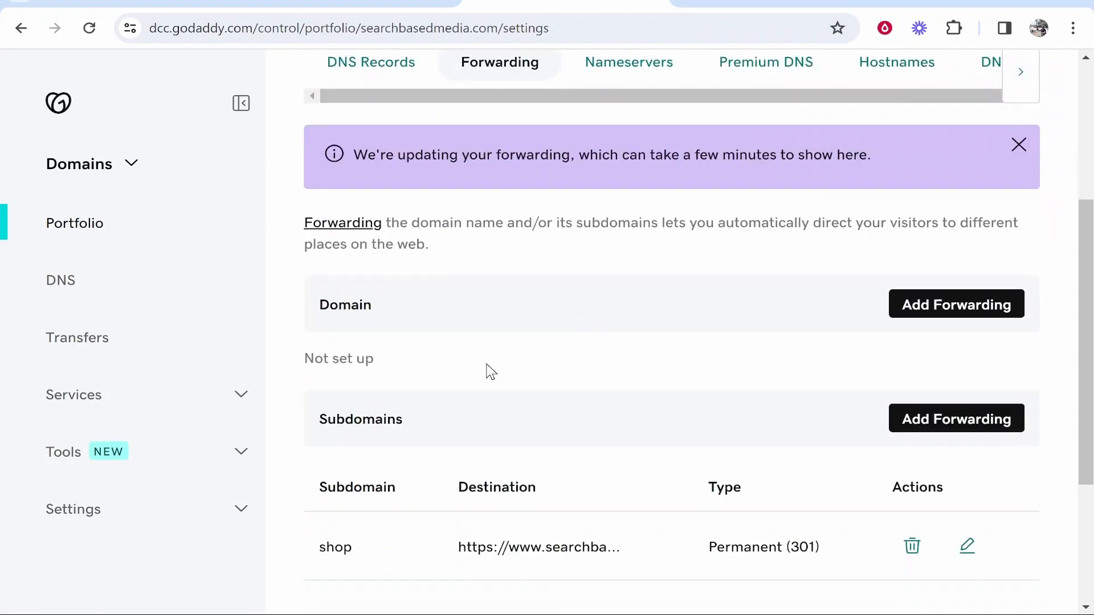
{"action": "scroll", "scroll_direction": "down", "scroll_amount": 3}
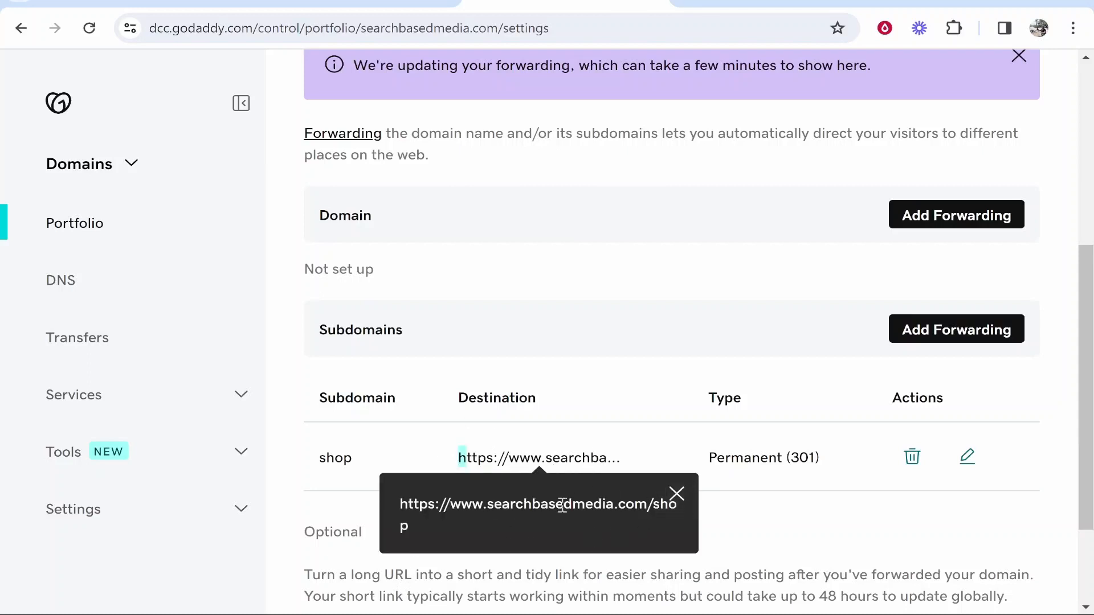
{"action": "mouse_move", "coordinate": [558, 500]}
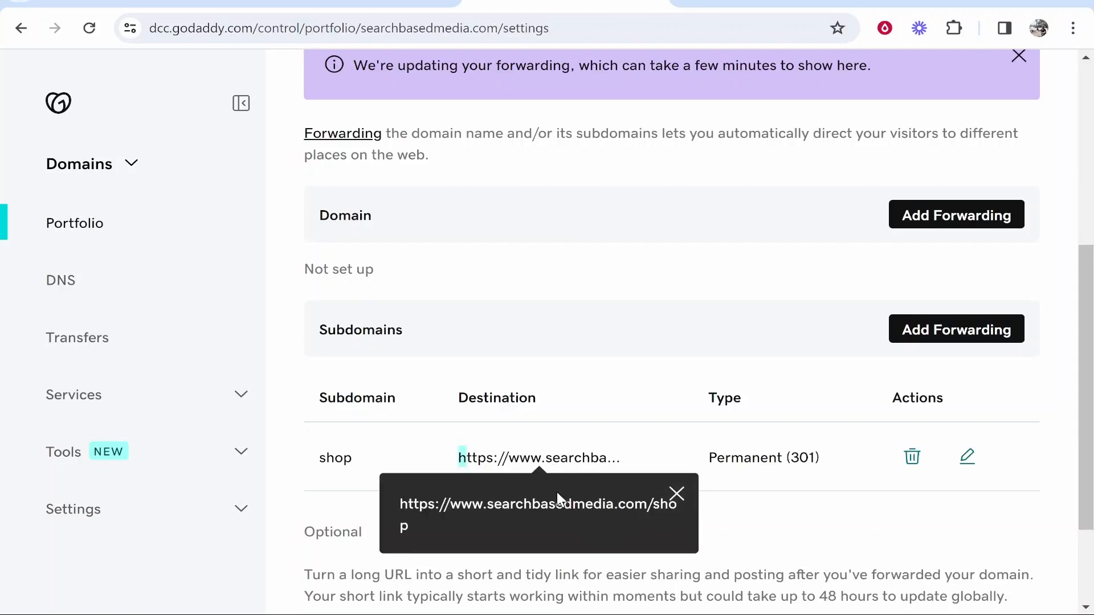